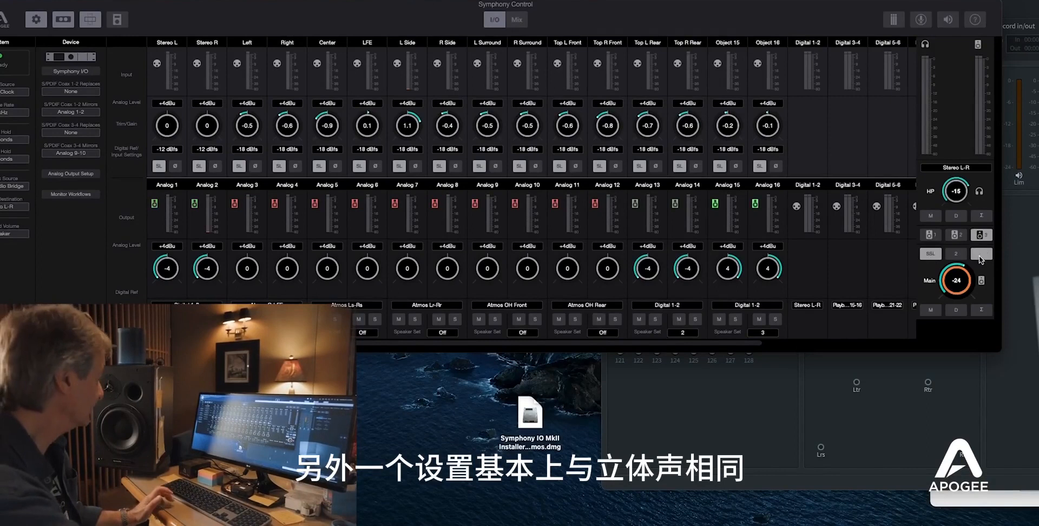
- Load the empty monitor workflow slot 4, resetting output levels with stereo routing
left_click(981, 254)
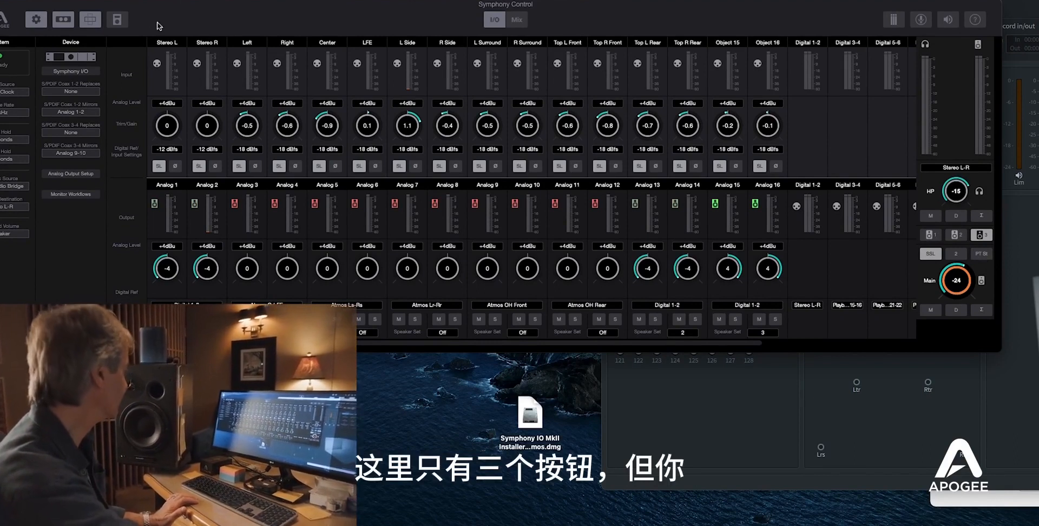
left_click(71, 194)
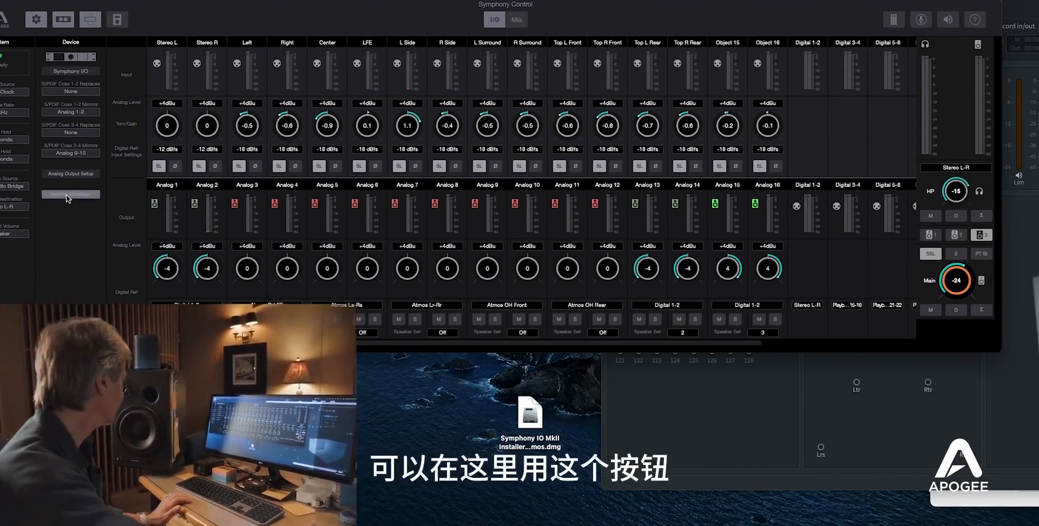
left_click(70, 194)
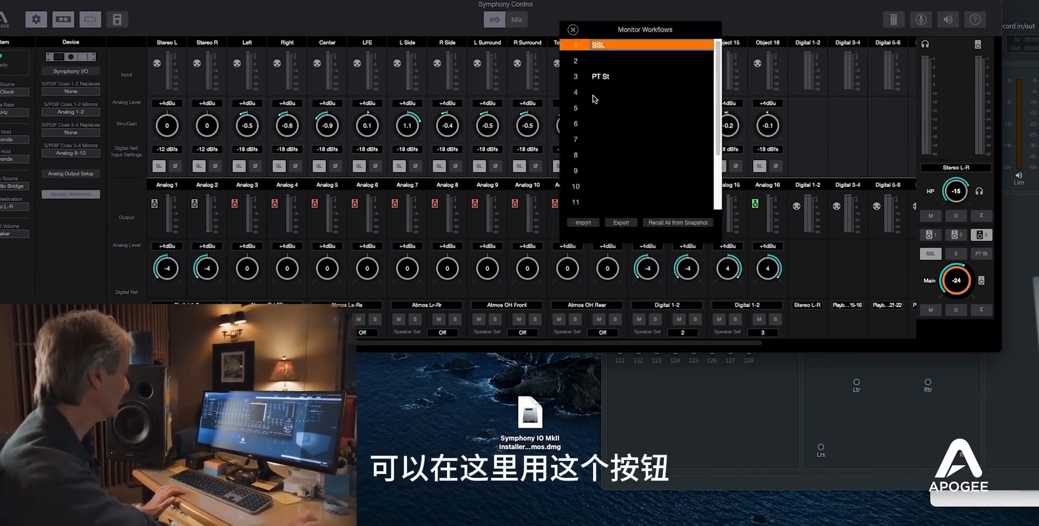
left_click(637, 92)
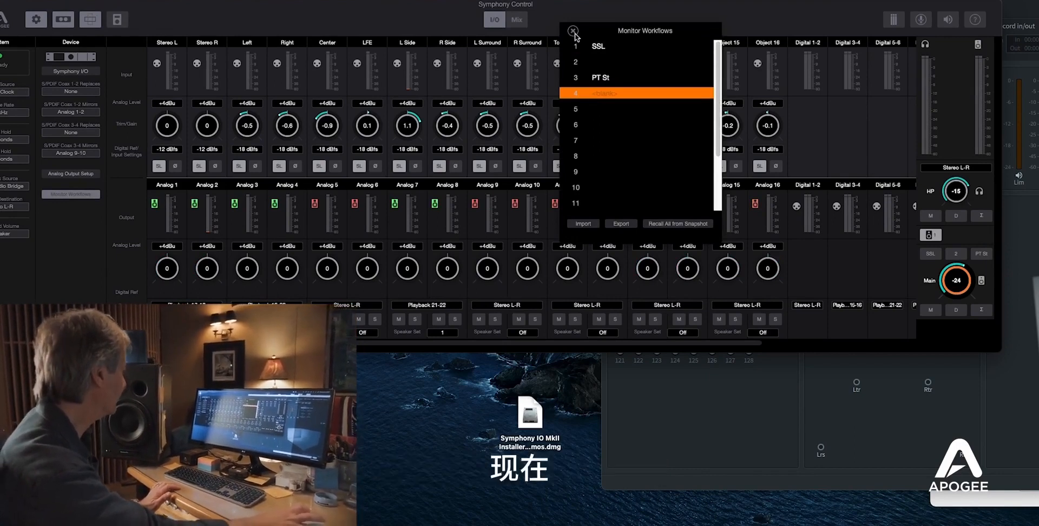
left_click(573, 33)
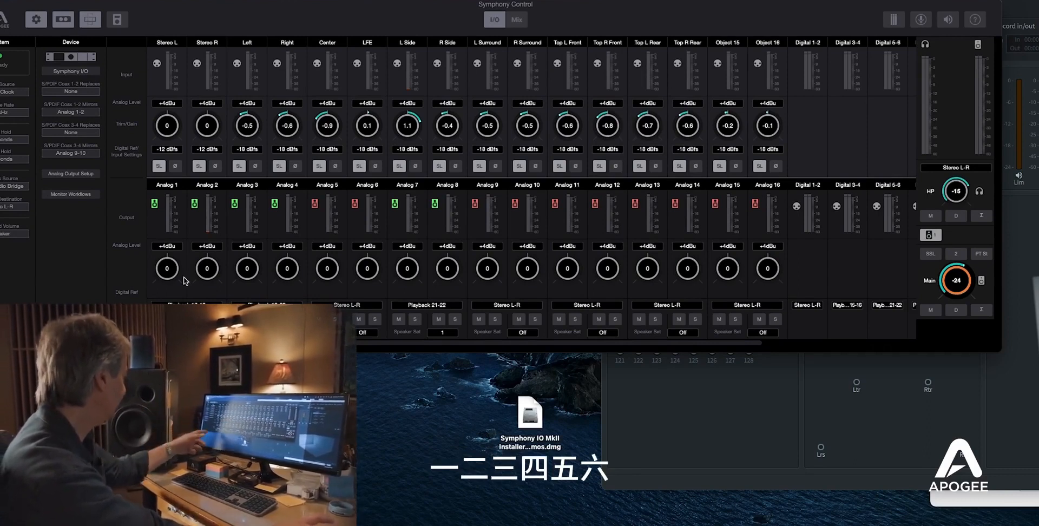
mouse_move(269, 235)
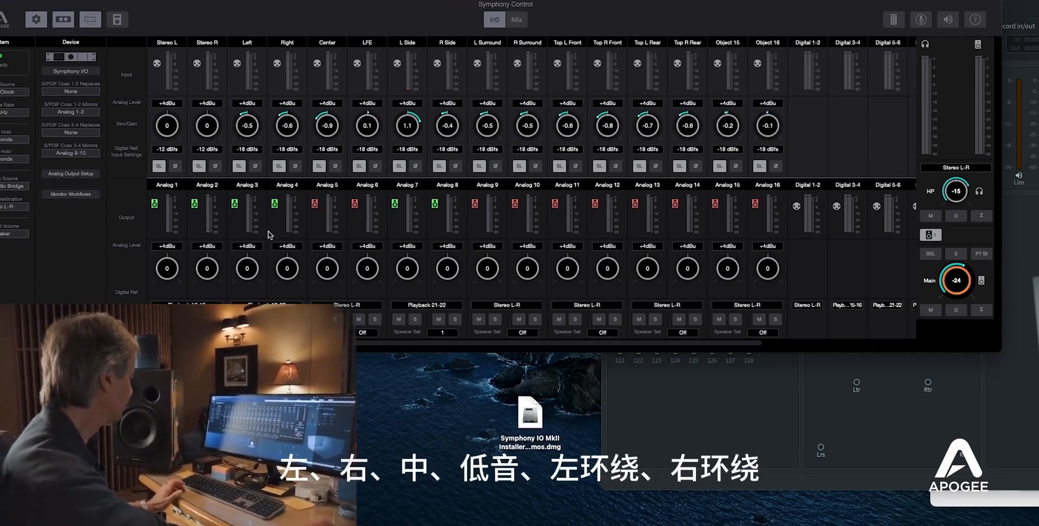
mouse_move(427, 231)
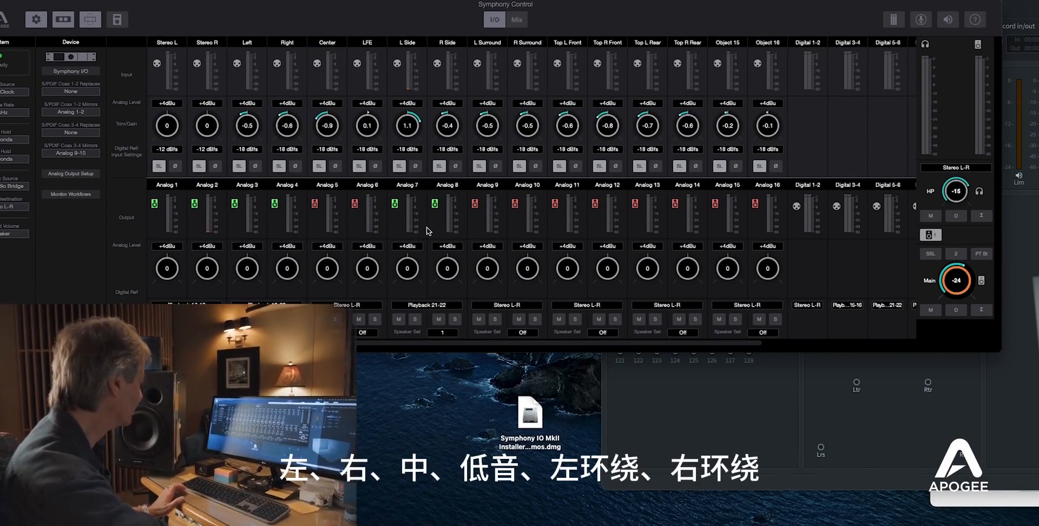
mouse_move(459, 272)
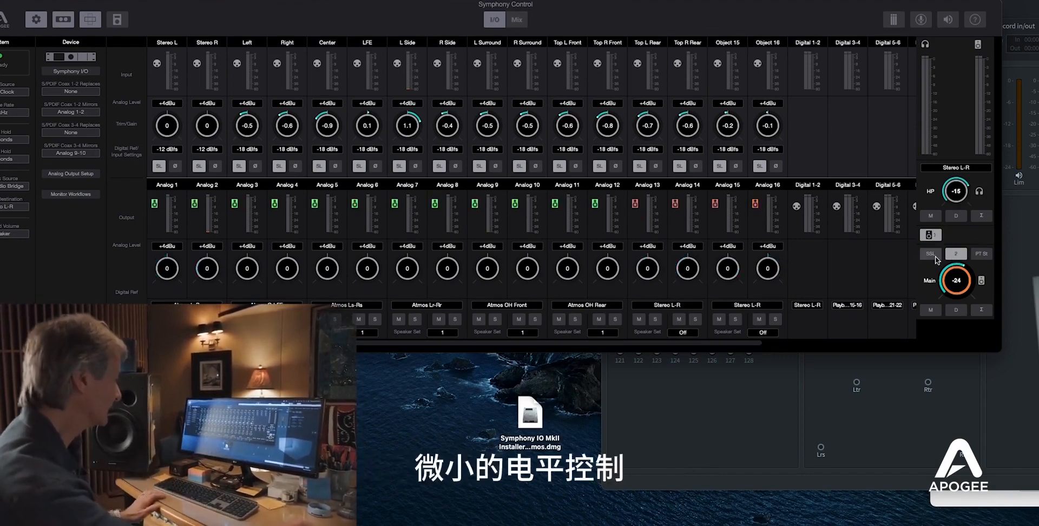
- Recall the SSL monitor workflow, restoring its level offsets and three speaker sets
left_click(930, 234)
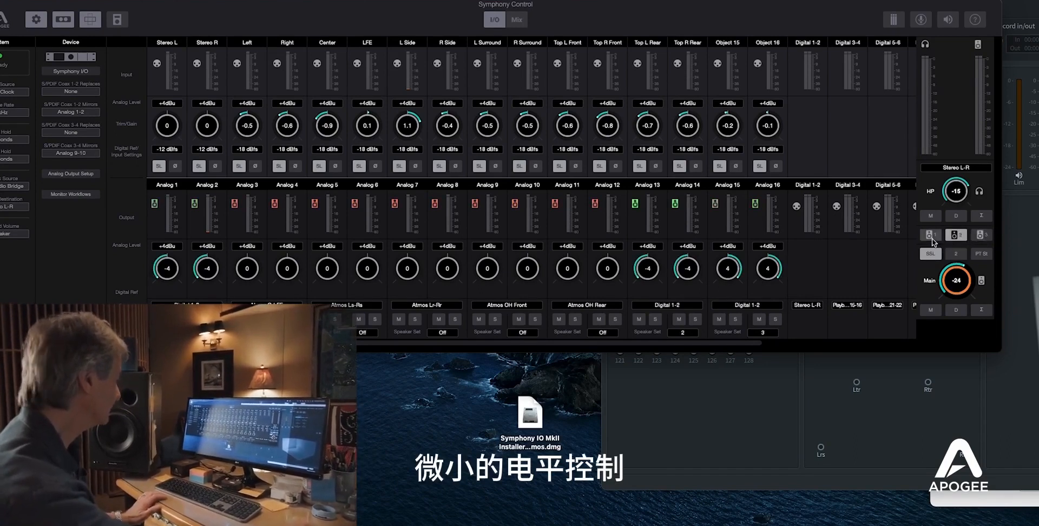